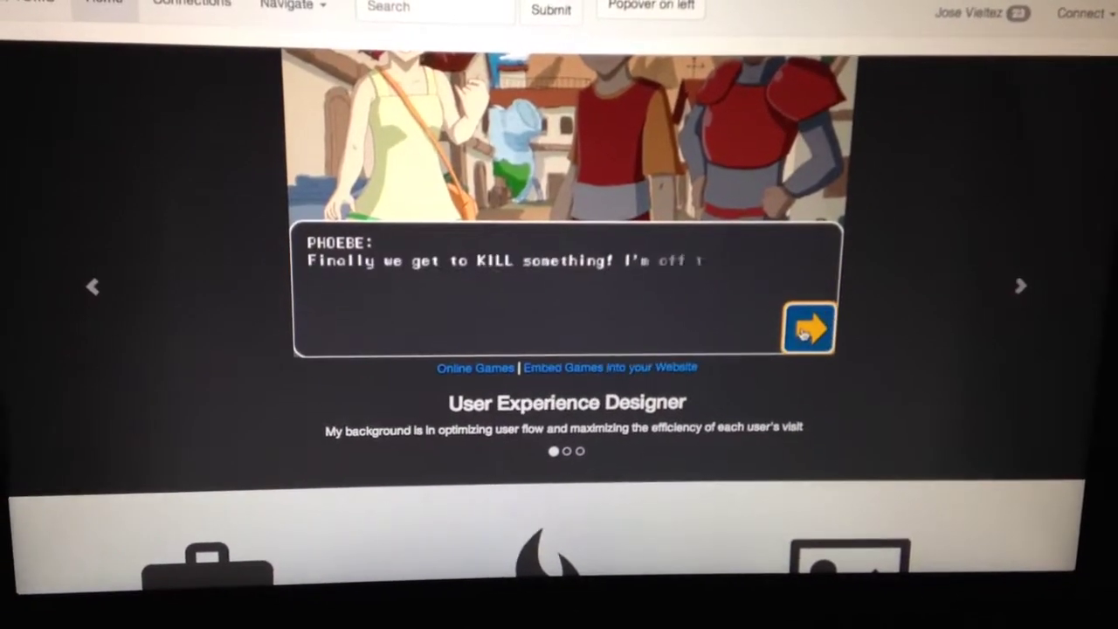
Advance Phoebe's dialogue to the dungeon map, then scroll to the experience, passions and portfolio sections.
left_click(807, 327)
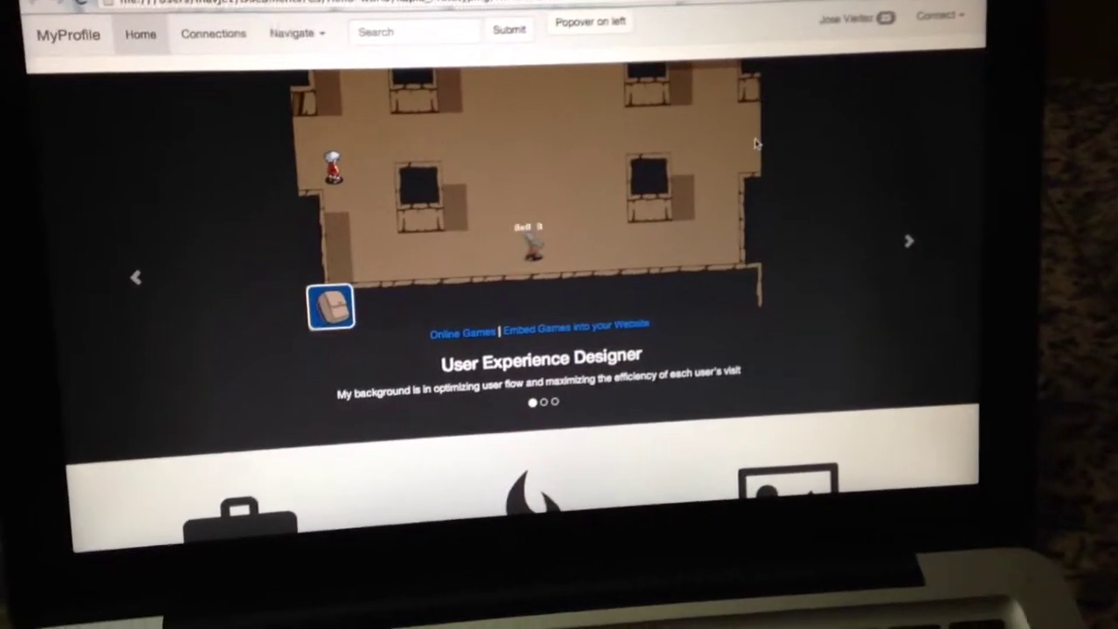
scroll("down", 3)
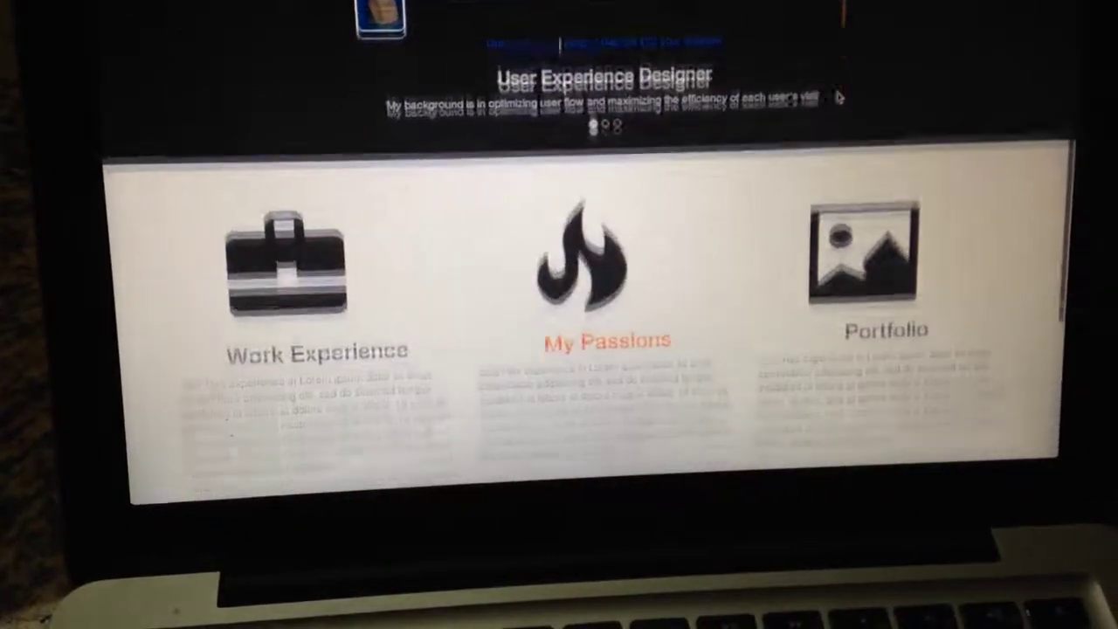
scroll("down", 3)
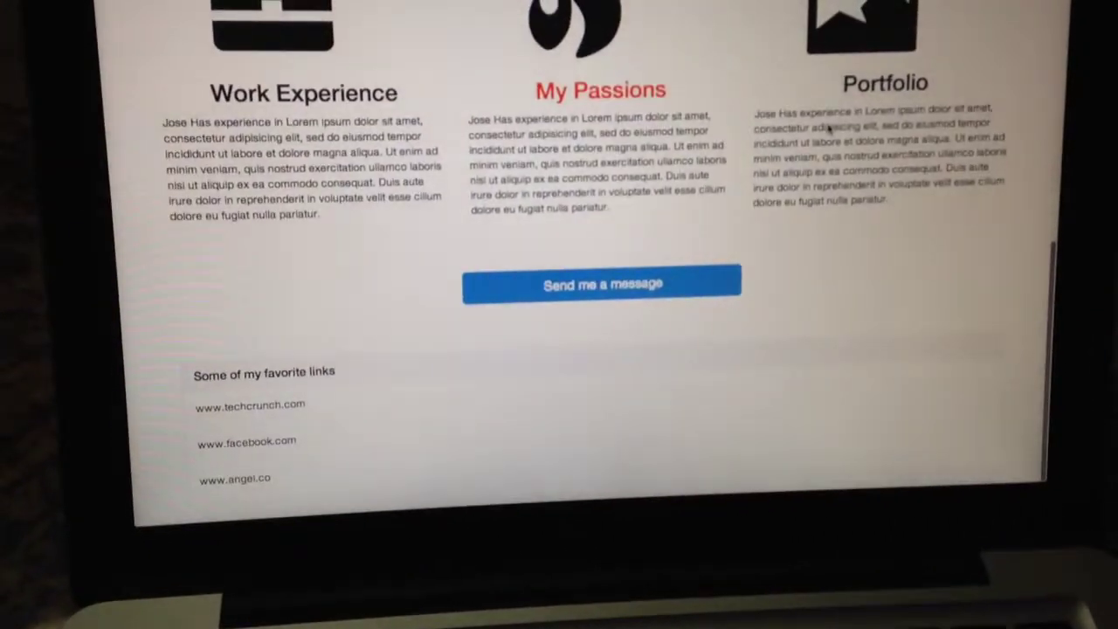